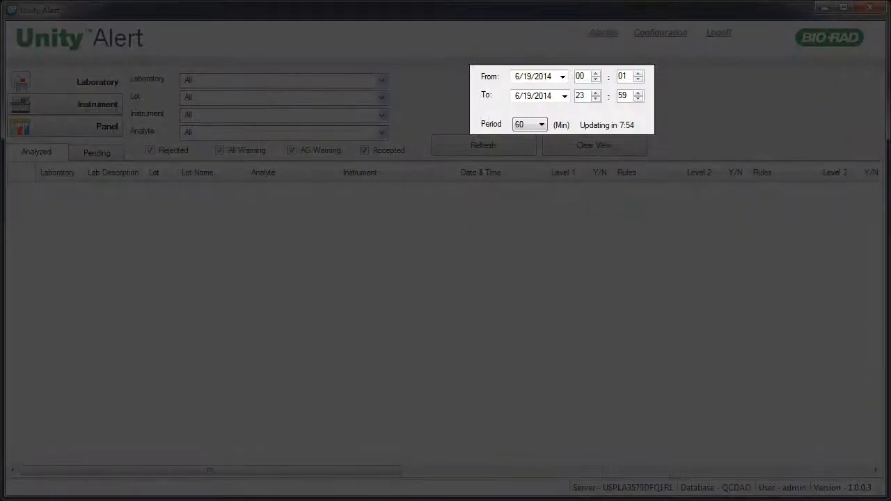
# Refresh to load the analyzed QC results and show the rejected Demo Lab D Albumin 1-3S detail.
pyautogui.click(484, 144)
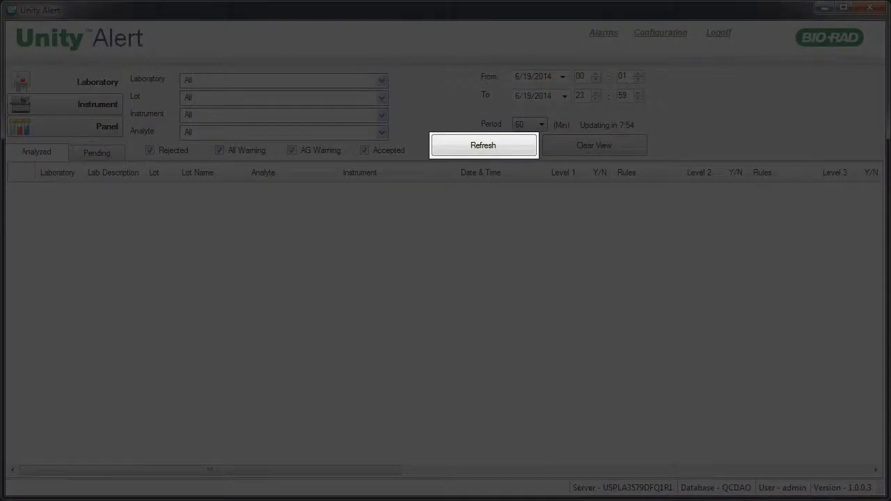
pyautogui.click(483, 145)
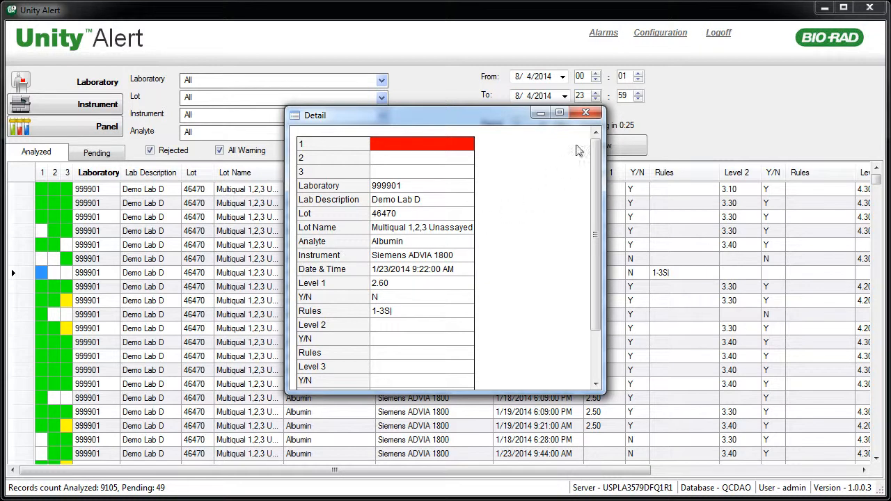
# Close the Albumin detail window, leaving the full analyzed results list (9105 analyzed, 49 pending).
pyautogui.click(585, 113)
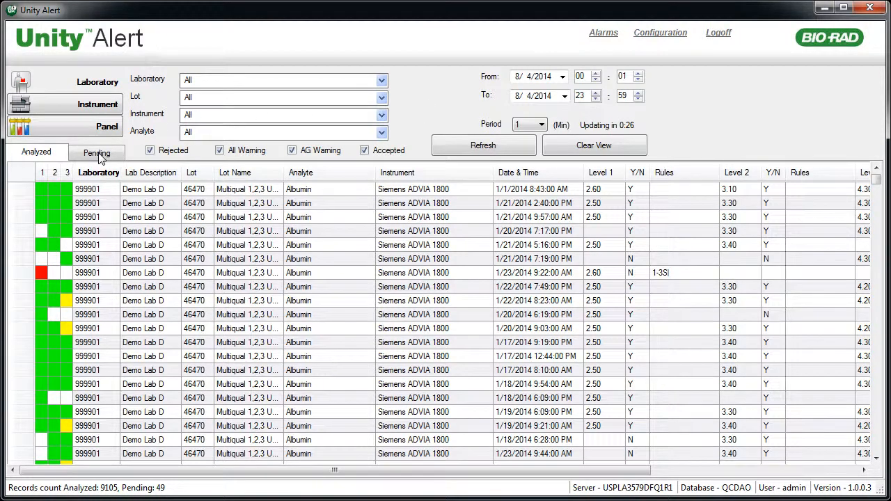
# Show the Pending list and view details of Demo Lab C's Acetaminophen entry on Siemens ADVIA 1800.
pyautogui.click(96, 152)
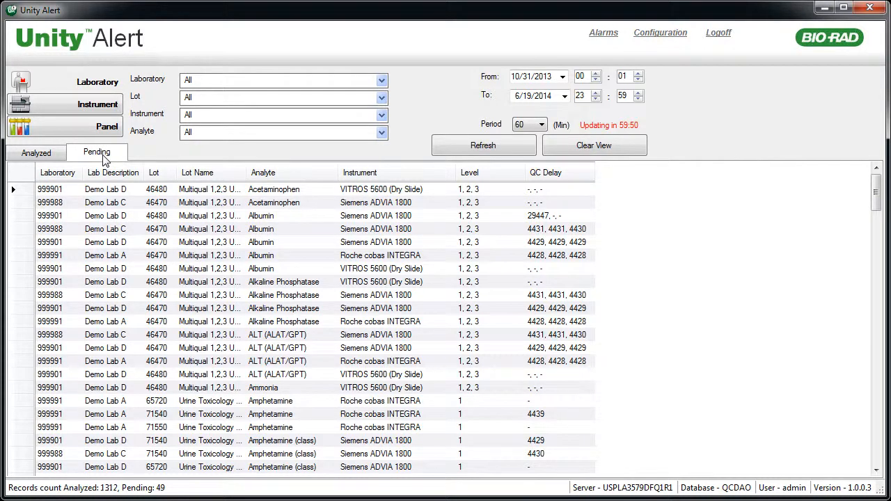
pyautogui.moveTo(291, 195)
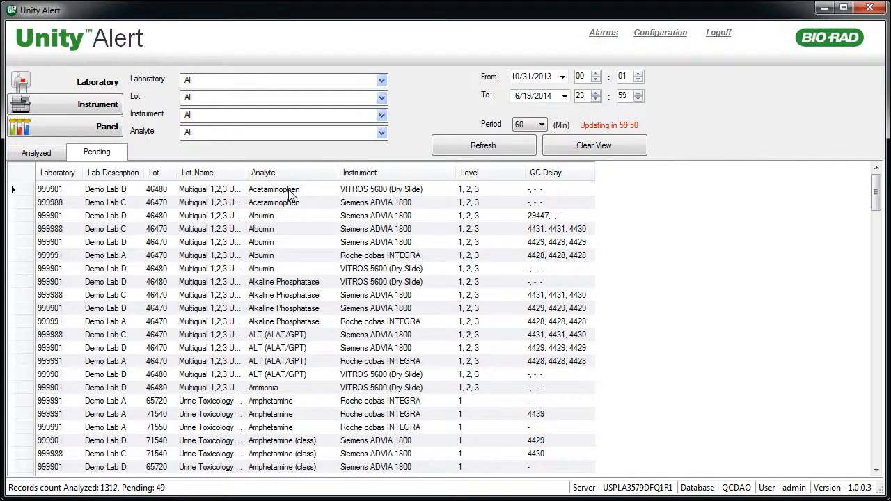
pyautogui.doubleClick(273, 204)
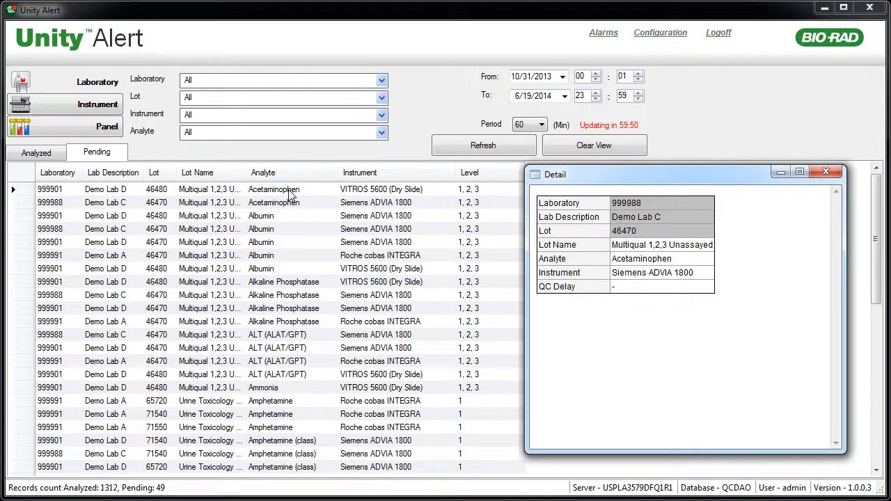